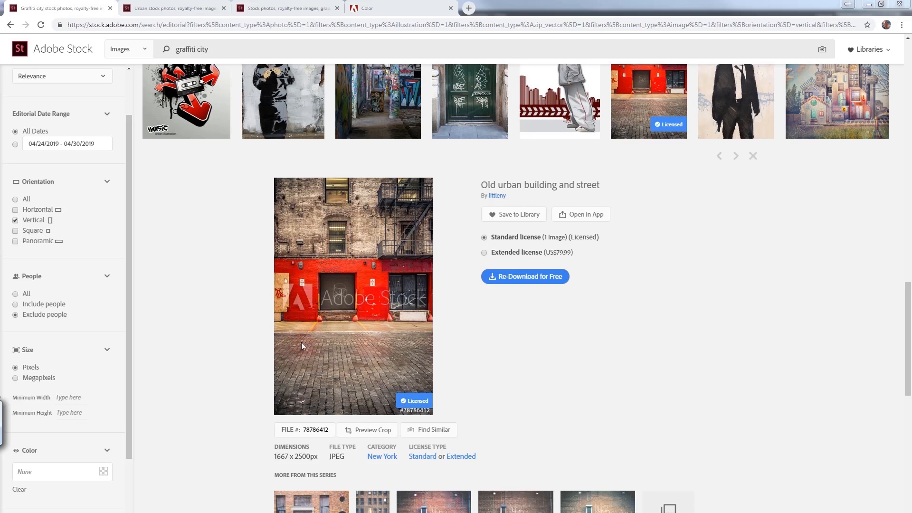
mouse_move(335, 342)
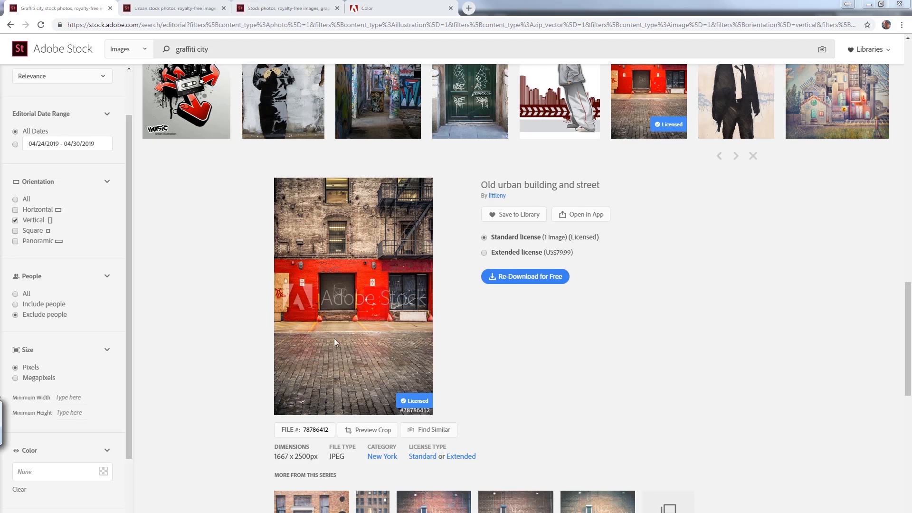
mouse_move(366, 330)
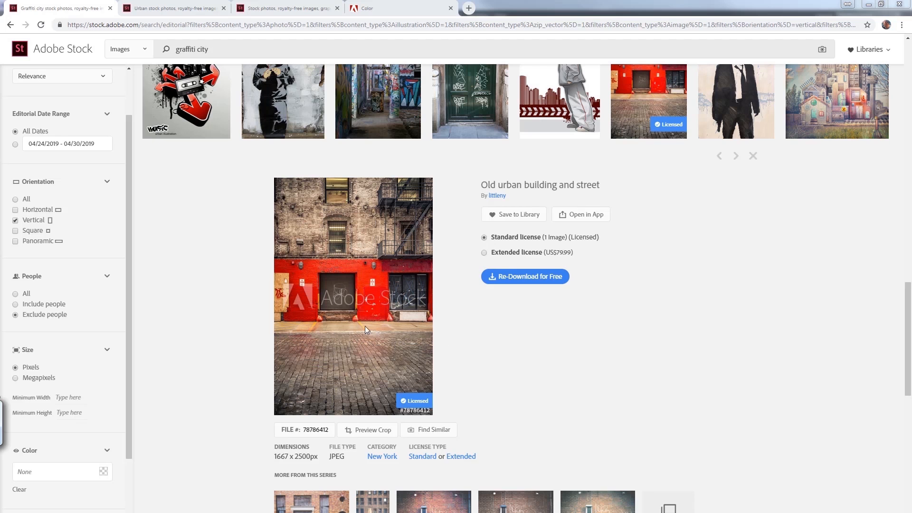
mouse_move(349, 352)
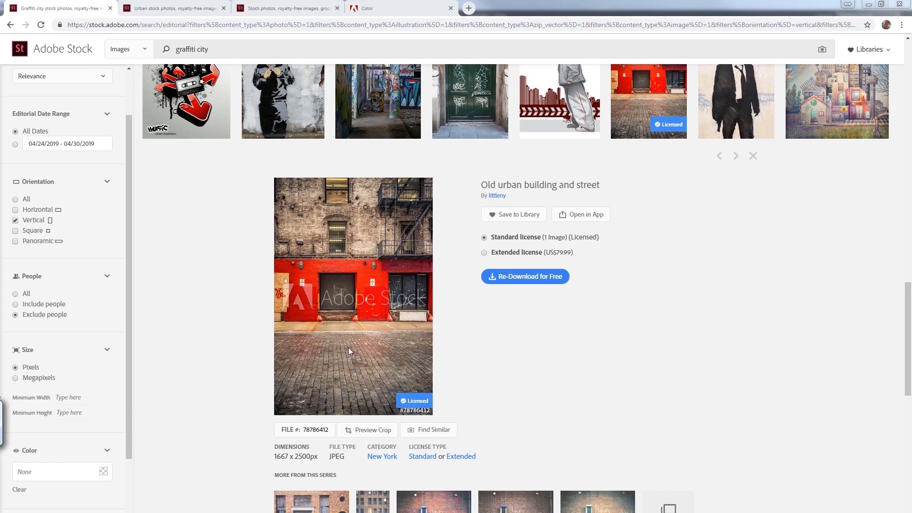
mouse_move(329, 252)
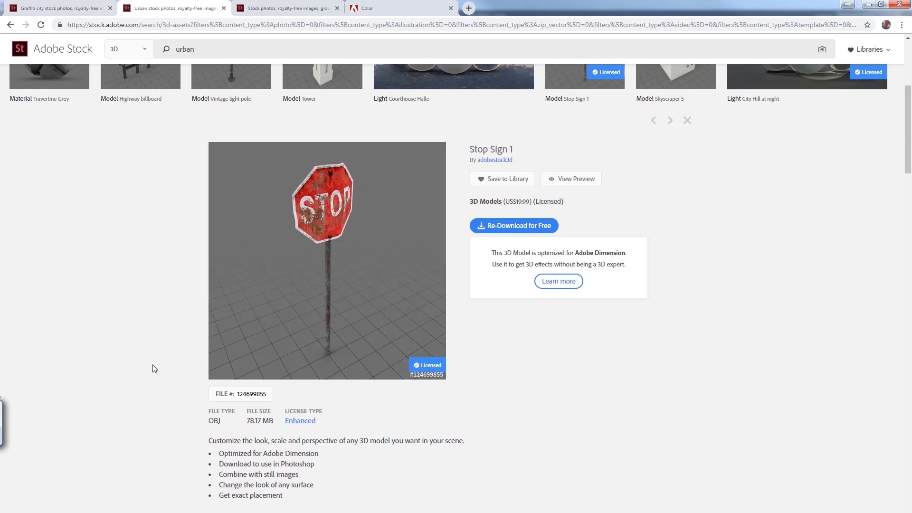
mouse_move(94, 367)
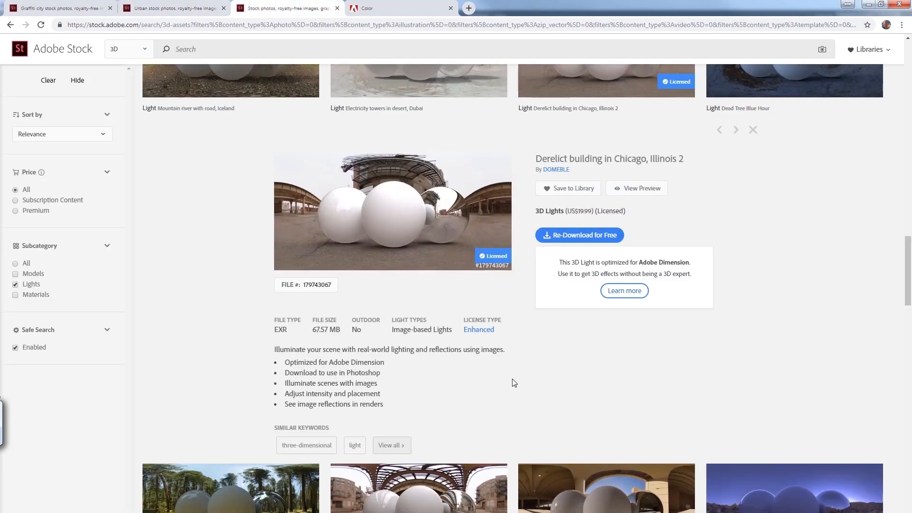
mouse_move(868, 331)
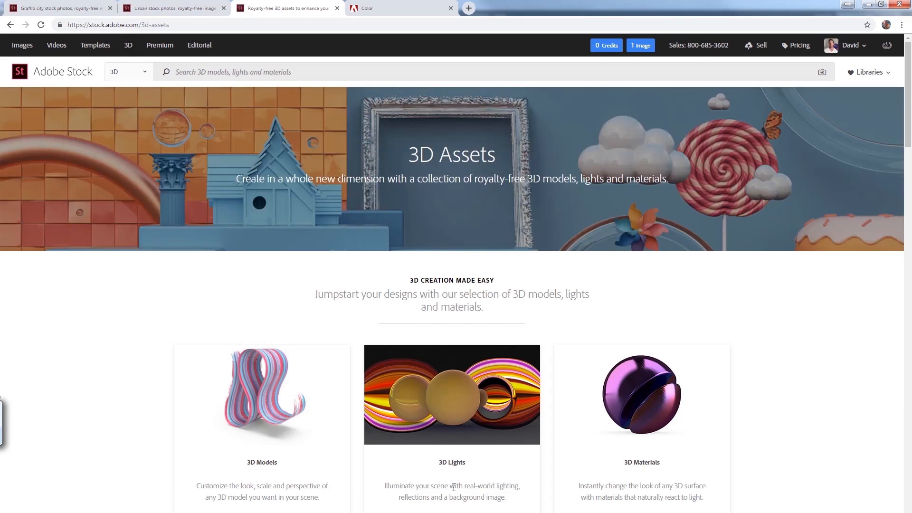
- Scroll the 3D Assets page to reach the 3D Lights gallery
scroll(down, 3)
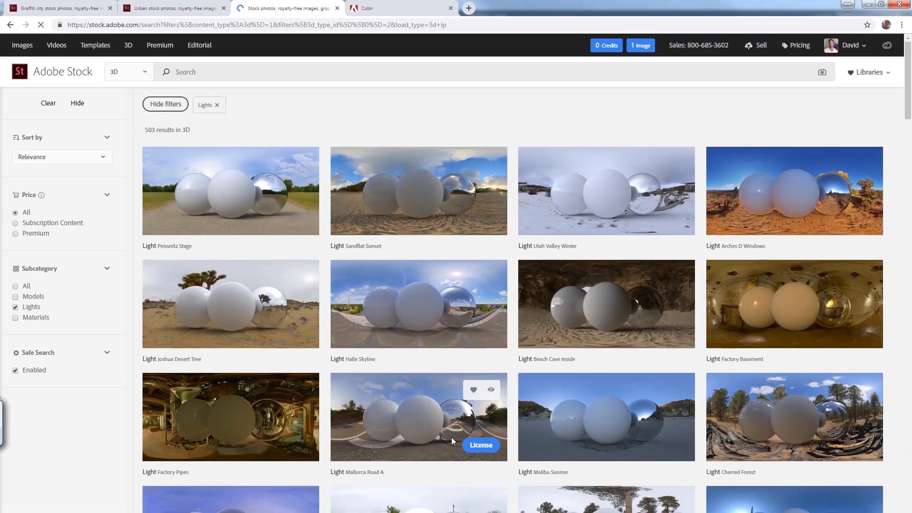
mouse_move(398, 433)
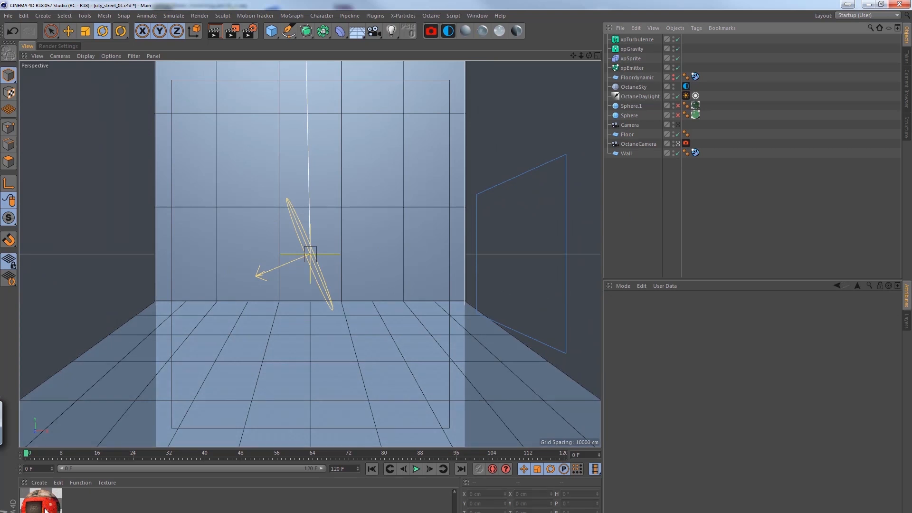
- Review the OctDiffuse street photo material in the Material Editor and close it
double_click(41, 500)
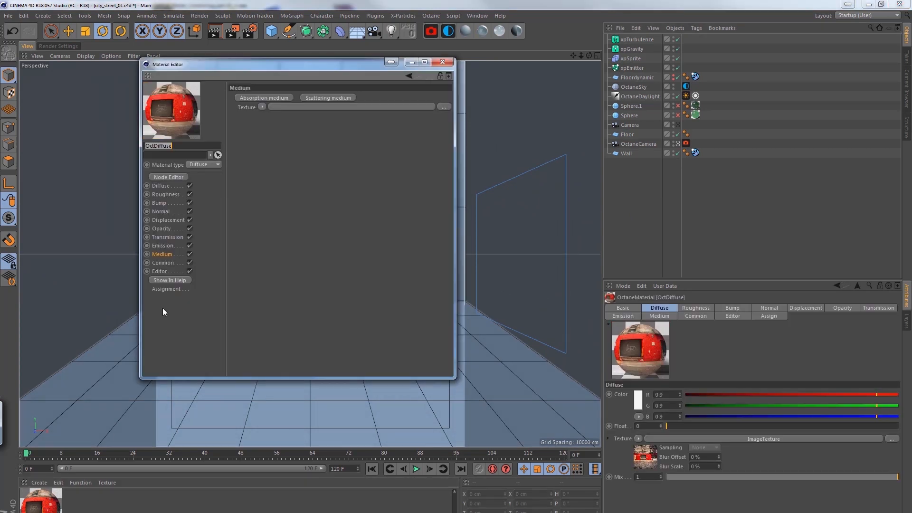
mouse_move(419, 91)
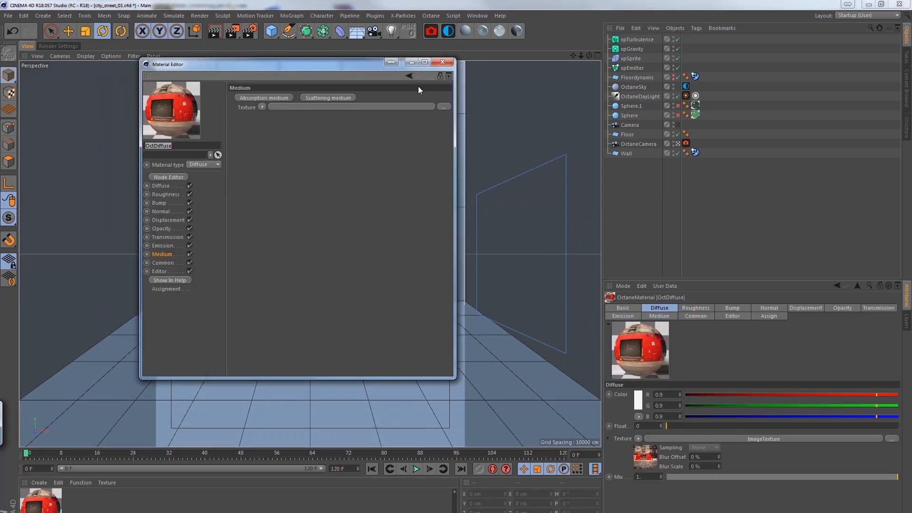
click(442, 63)
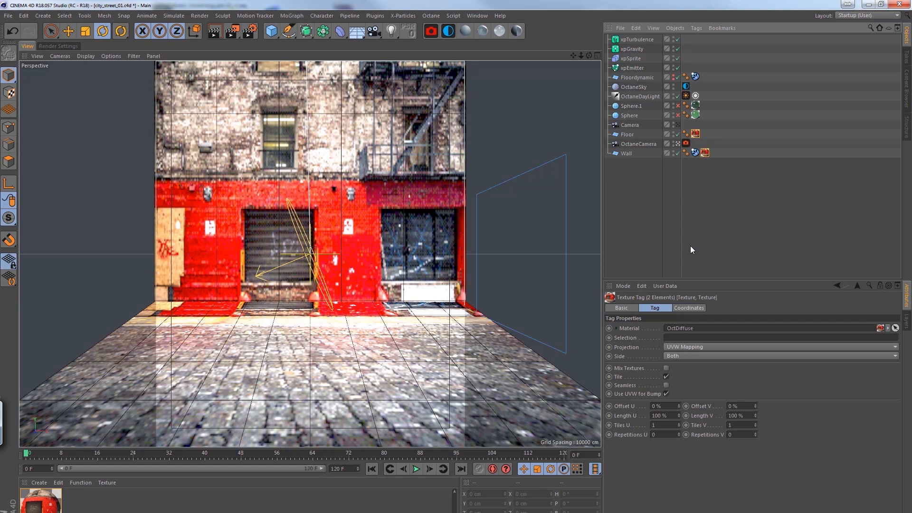
- Set the Texture tag to Camera Mapping projection with Film Aspect .66
click(778, 347)
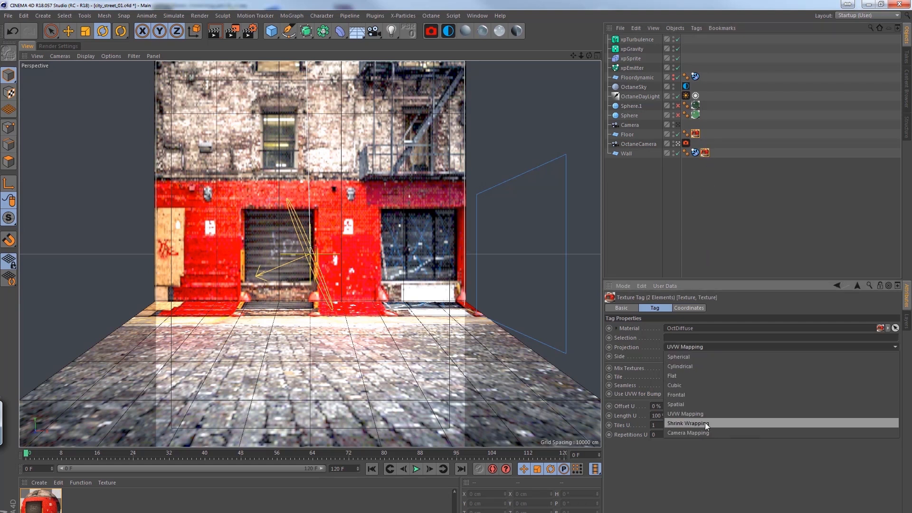
click(688, 433)
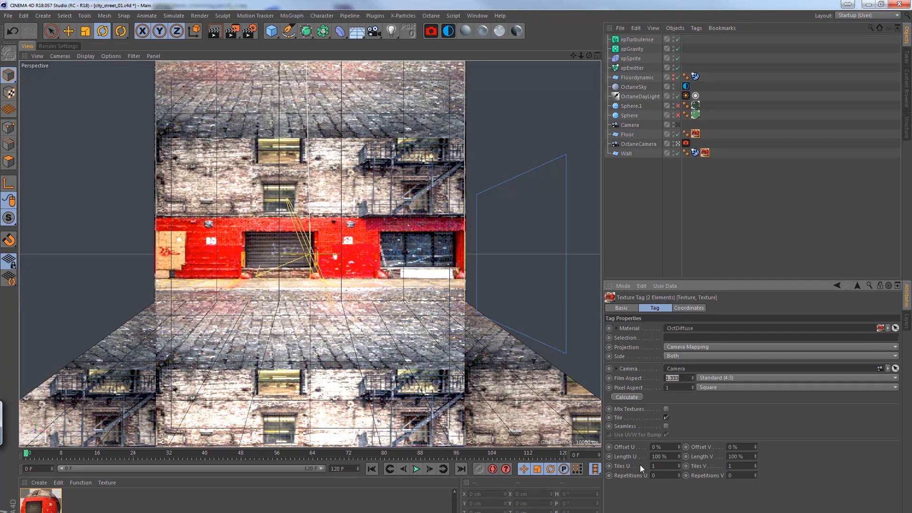
text(.66)
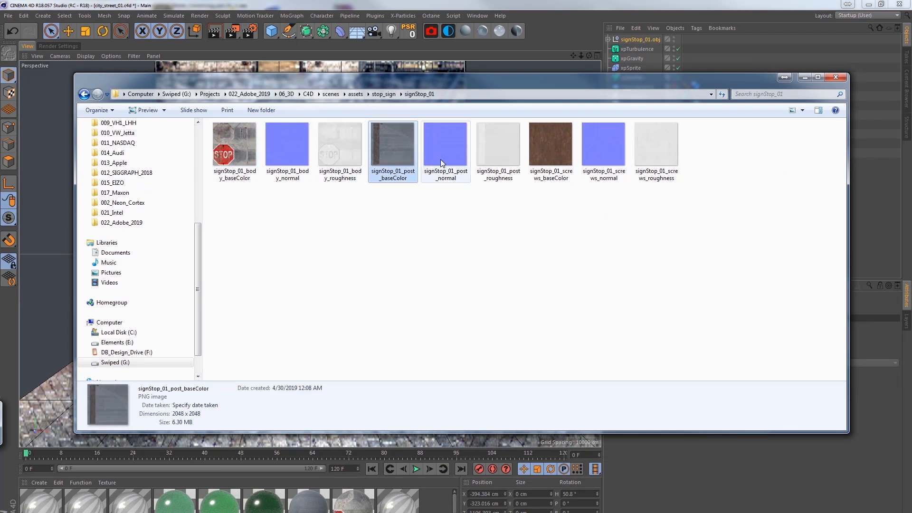
- Preview the screws and sign body color textures in the signStop_01 folder
click(550, 144)
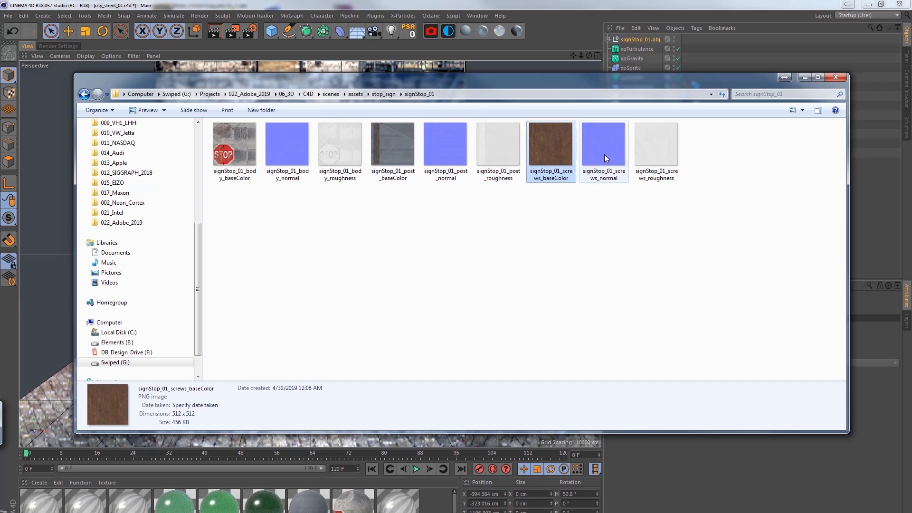
click(234, 144)
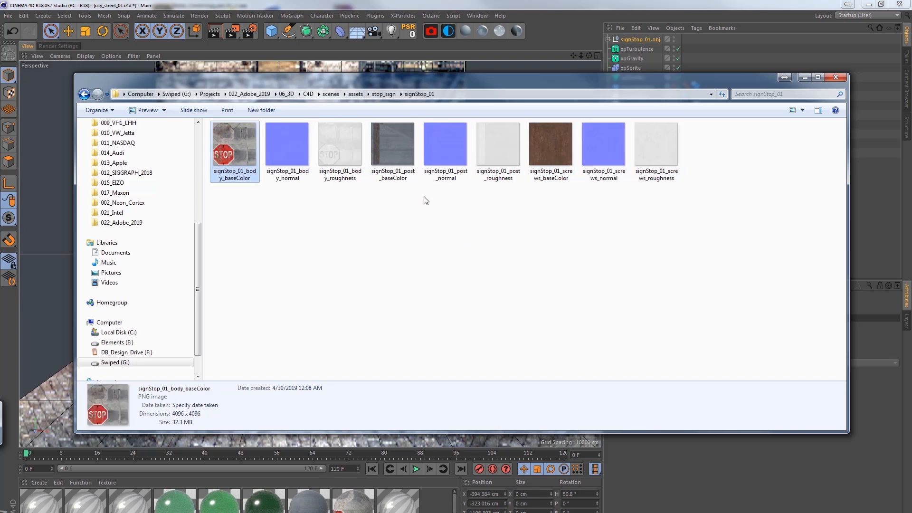
click(836, 77)
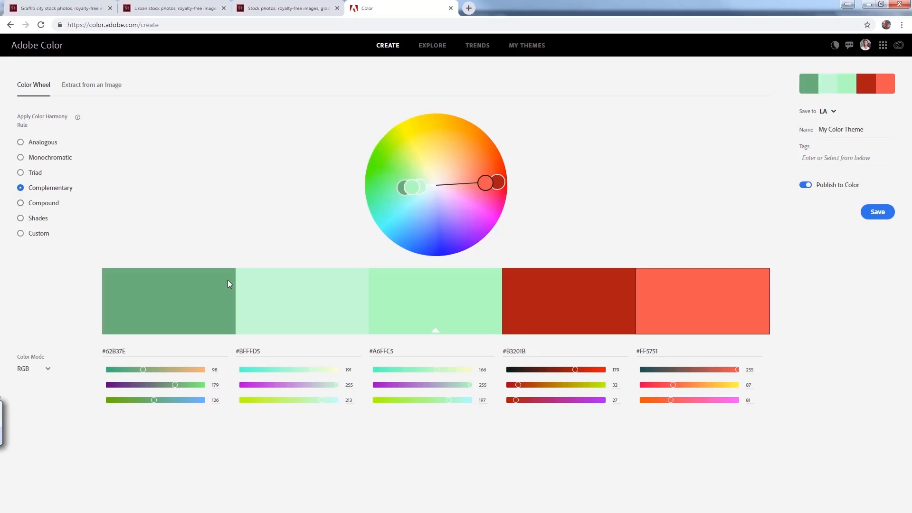
mouse_move(393, 325)
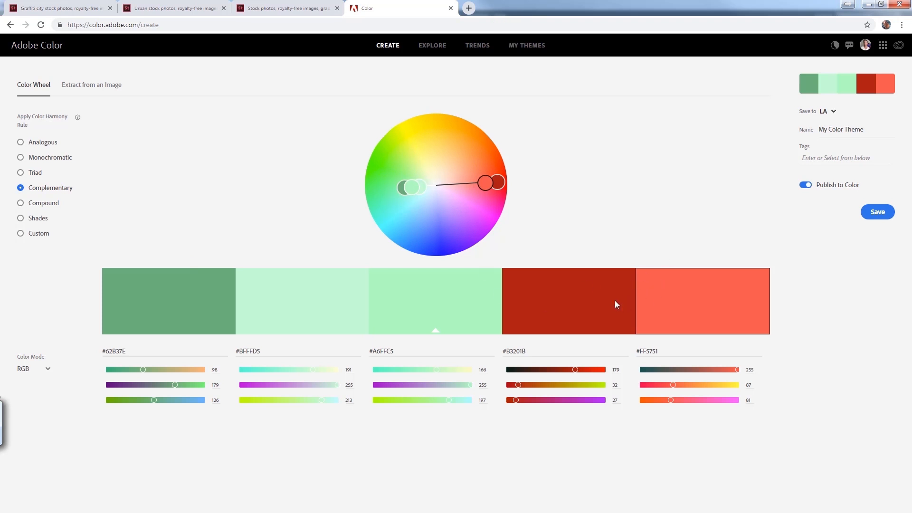
mouse_move(175, 262)
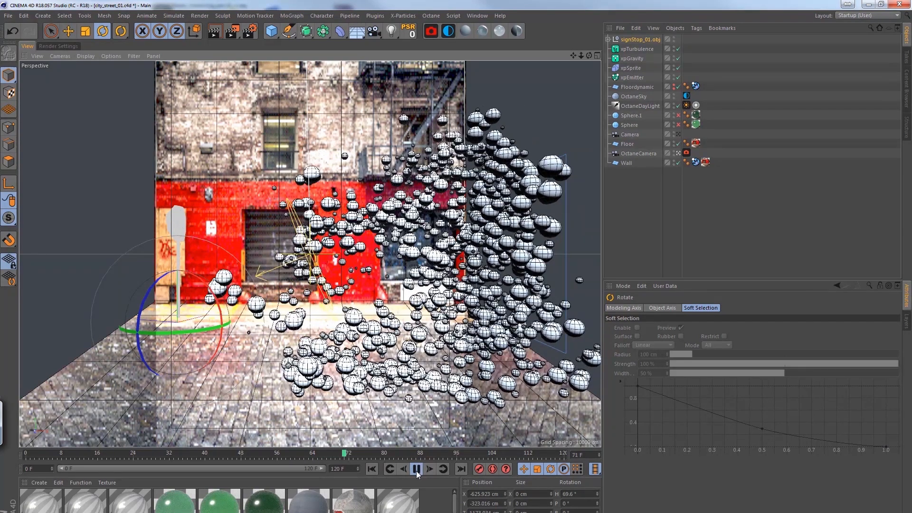
- Pause the sphere simulation once the spheres burst across the street
click(416, 469)
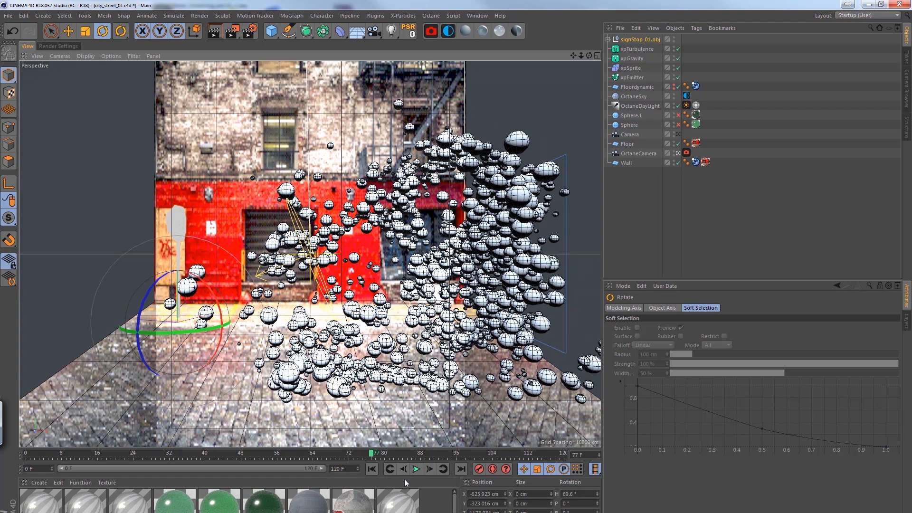
click(431, 30)
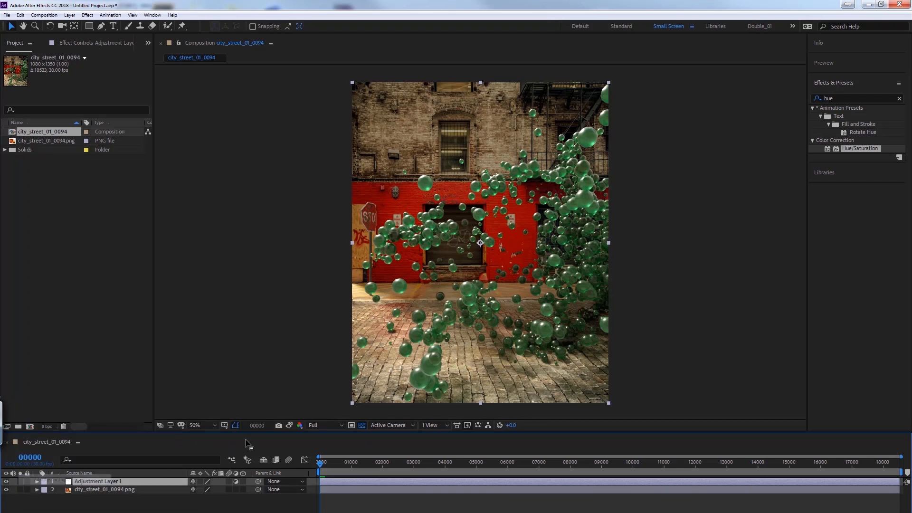
- Apply Curves to Adjustment Layer 1, then search Effects & Presets for 'hue'
text(curves)
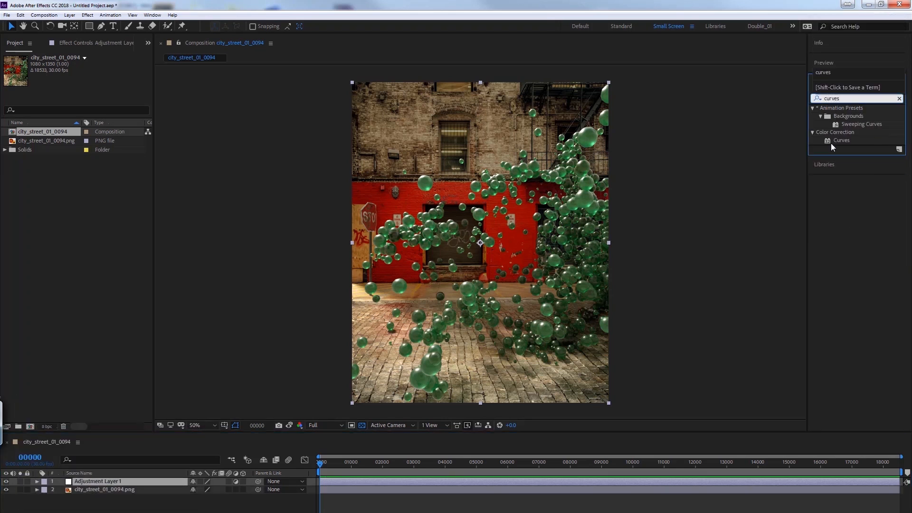
double_click(841, 140)
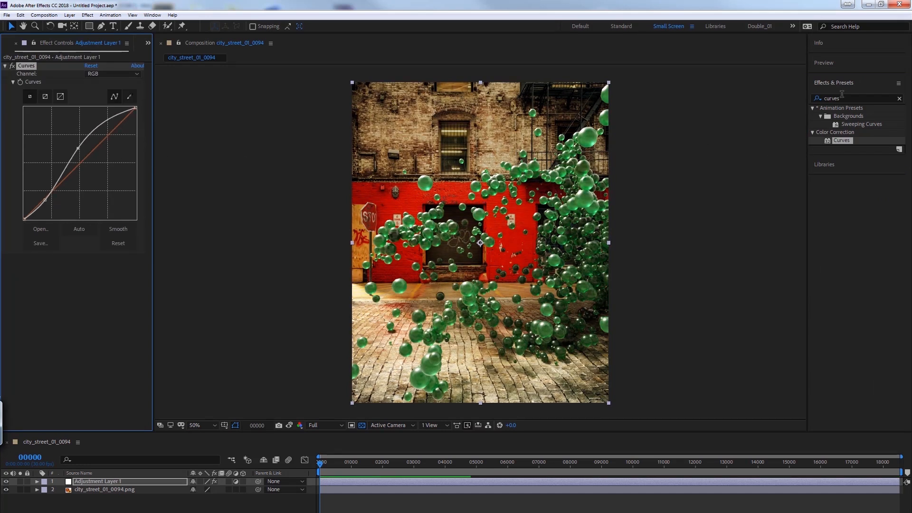
text(hue)
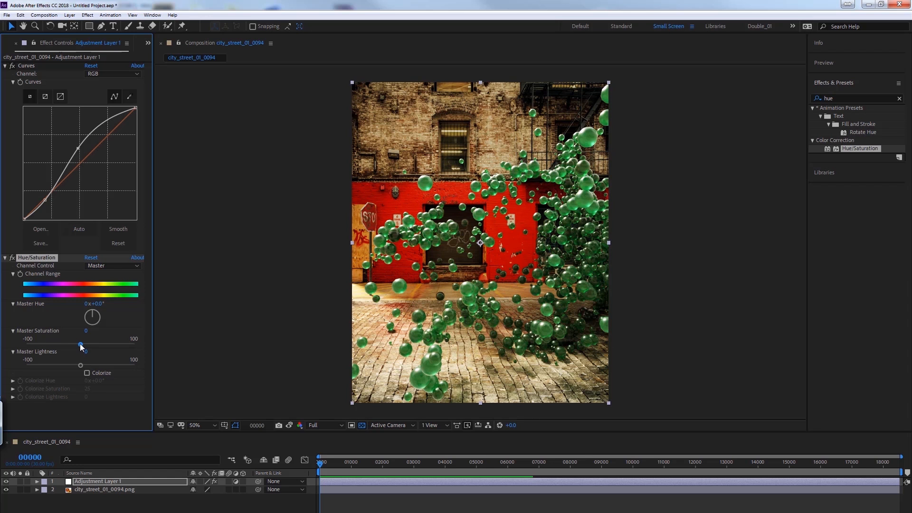
- Drag Master Saturation to -25 and start renaming Adjustment Layer 1
drag(80, 344, 68, 344)
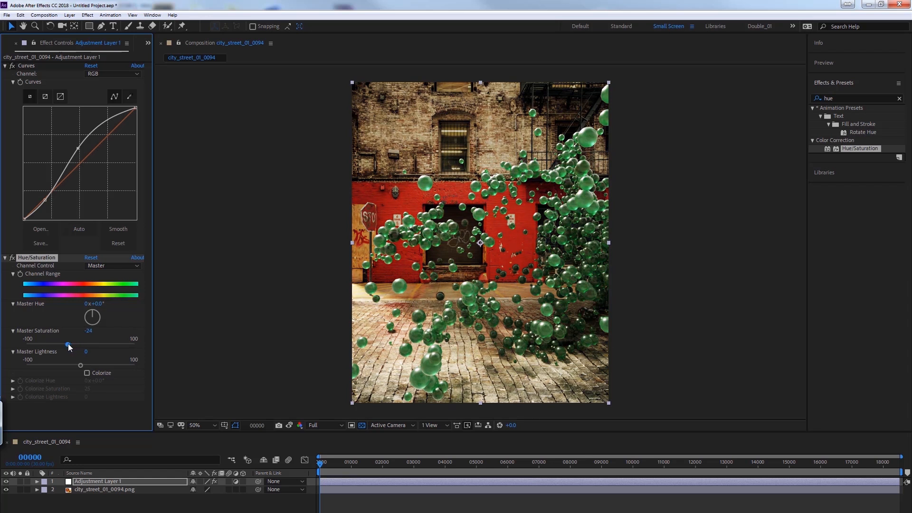
drag(68, 344, 66, 344)
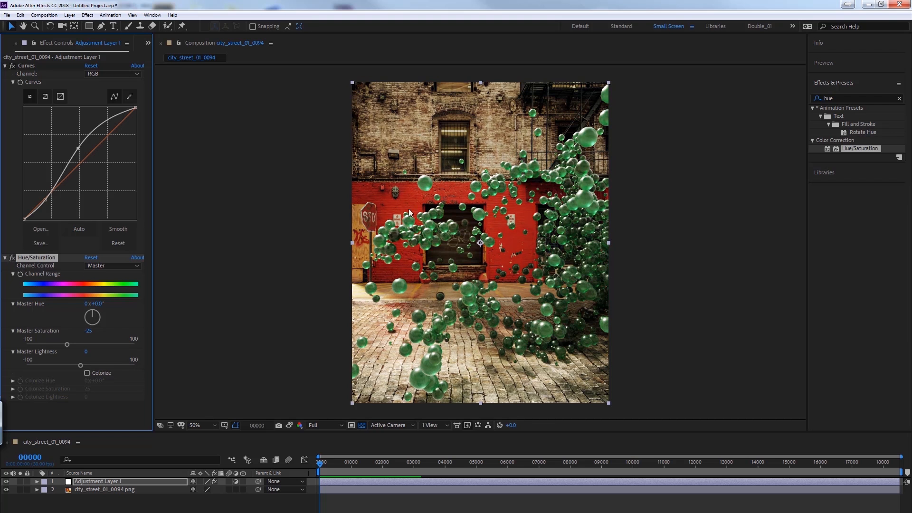
mouse_move(374, 284)
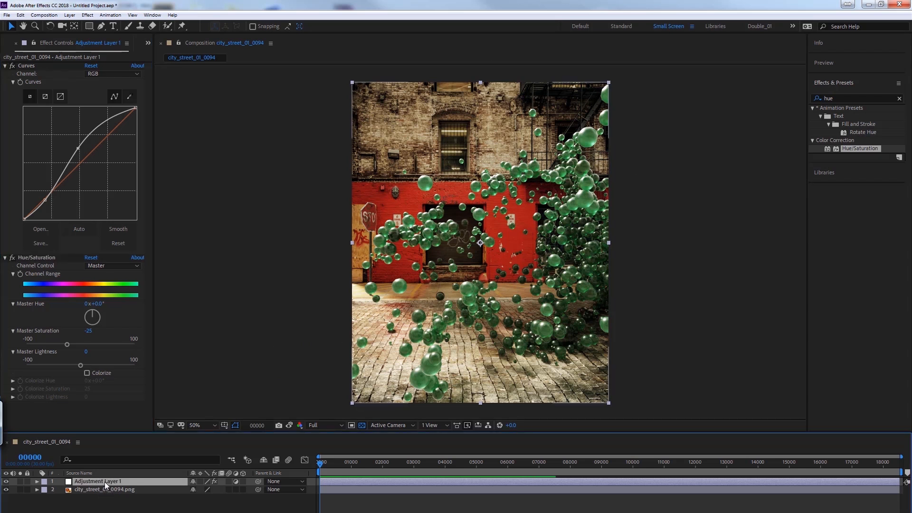
double_click(97, 481)
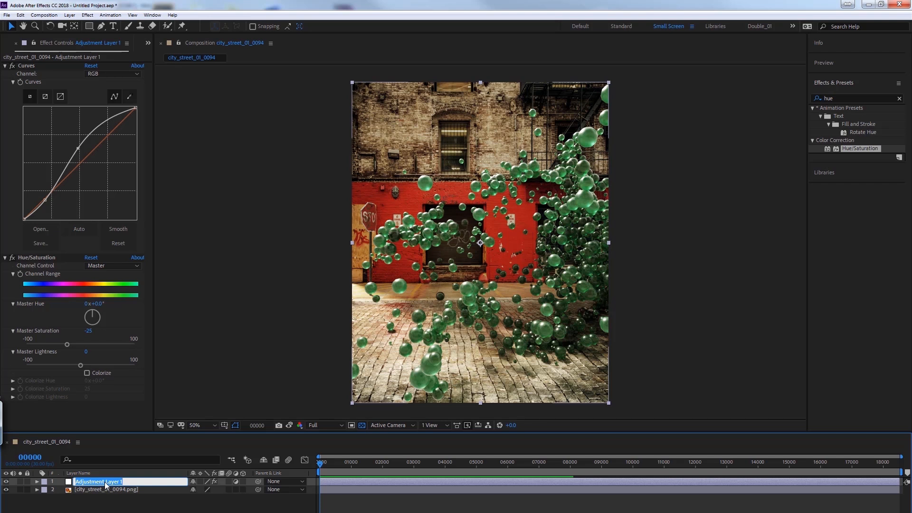